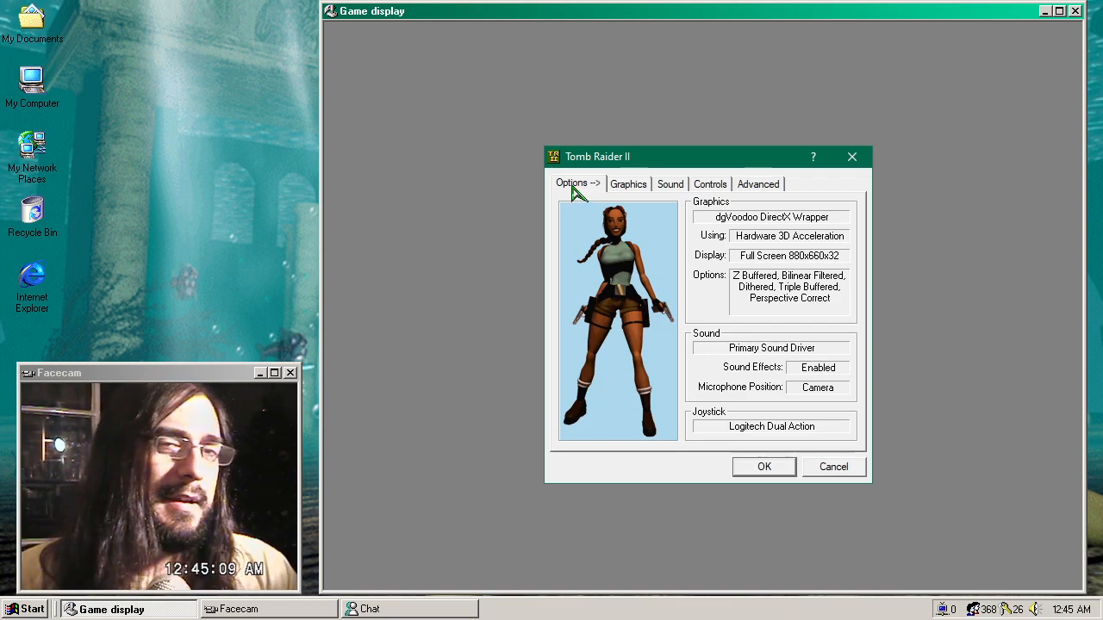
mouse_move(604, 207)
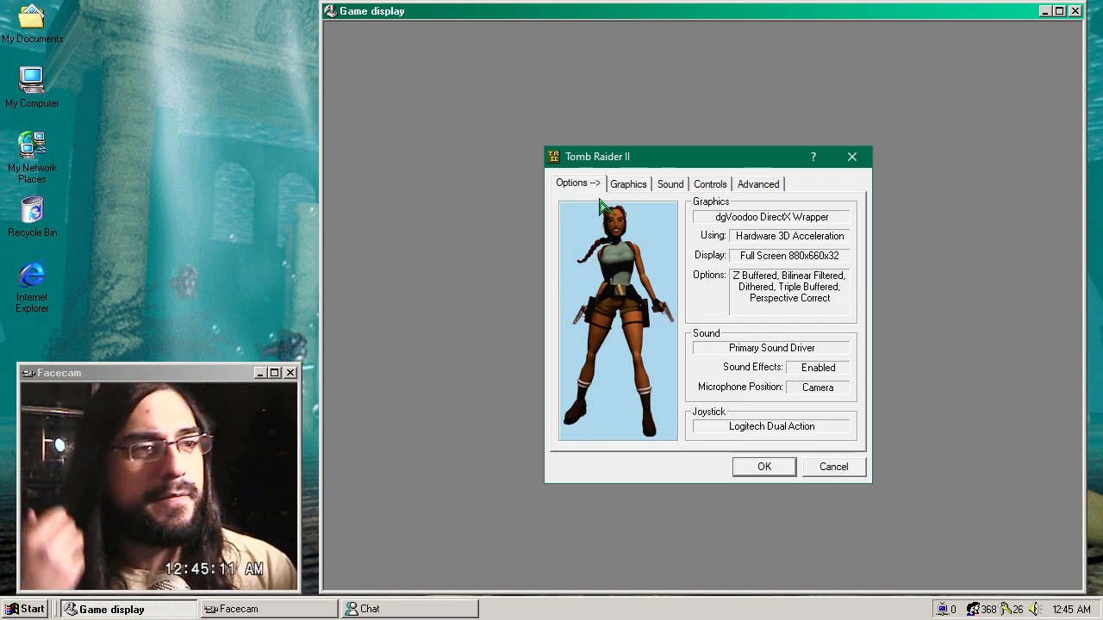
- Show the controls settings and check that Logitech Dual Action is the chosen joystick
left_click(710, 184)
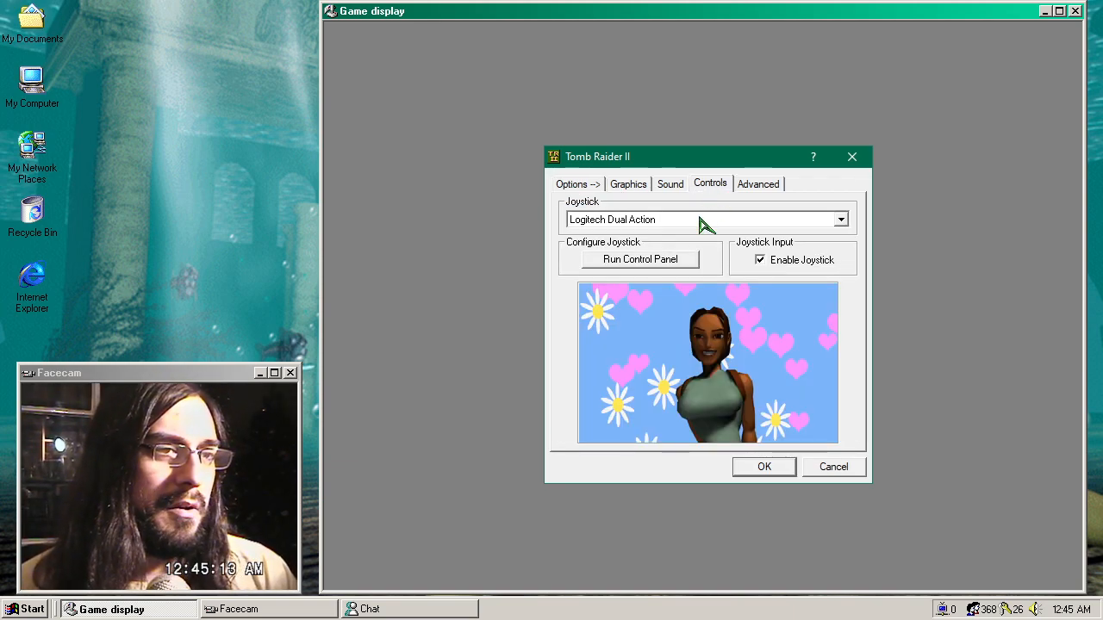
left_click(698, 219)
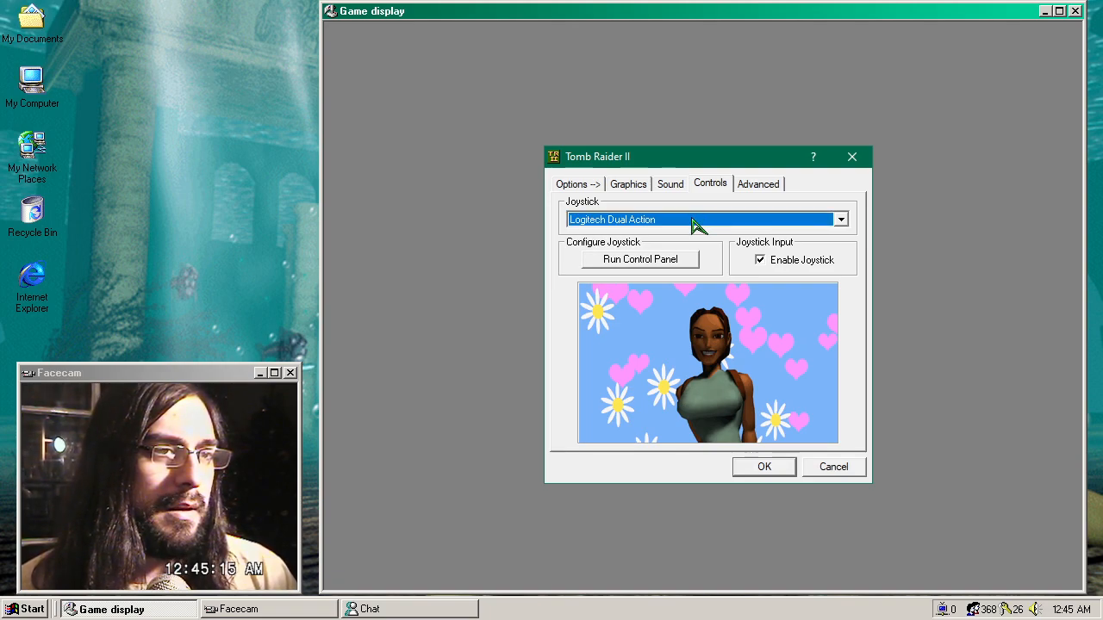
mouse_move(787, 269)
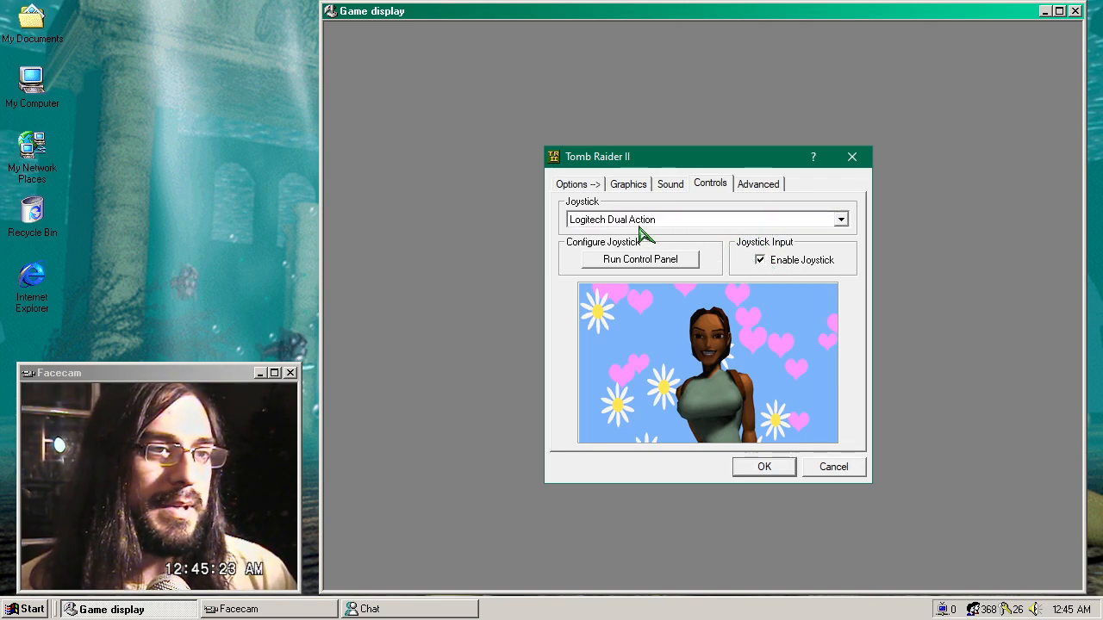
left_click(703, 219)
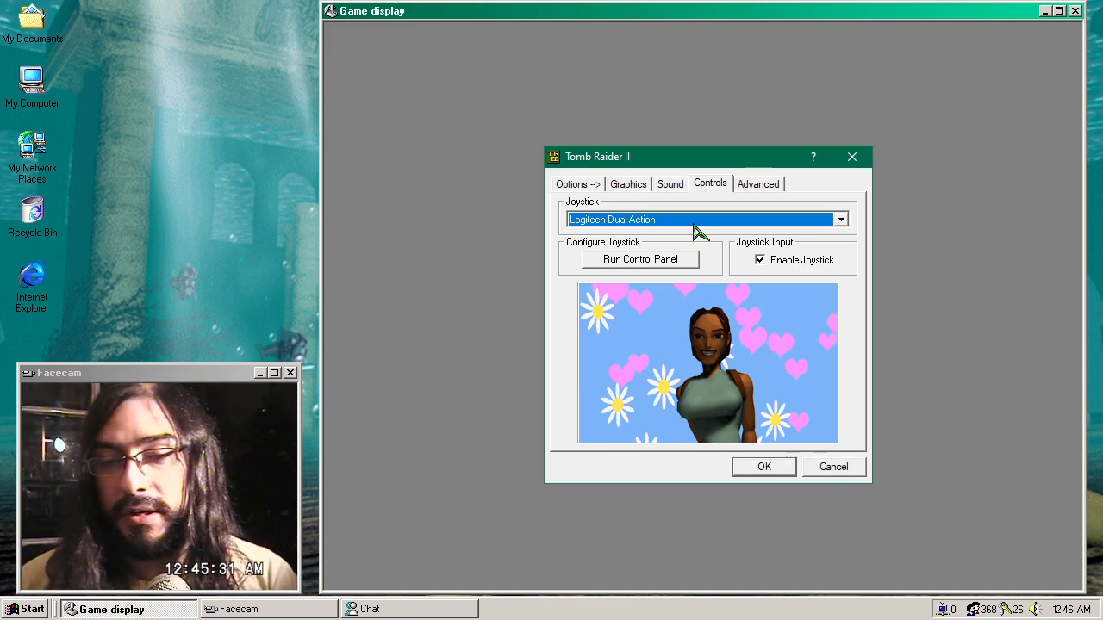
mouse_move(730, 230)
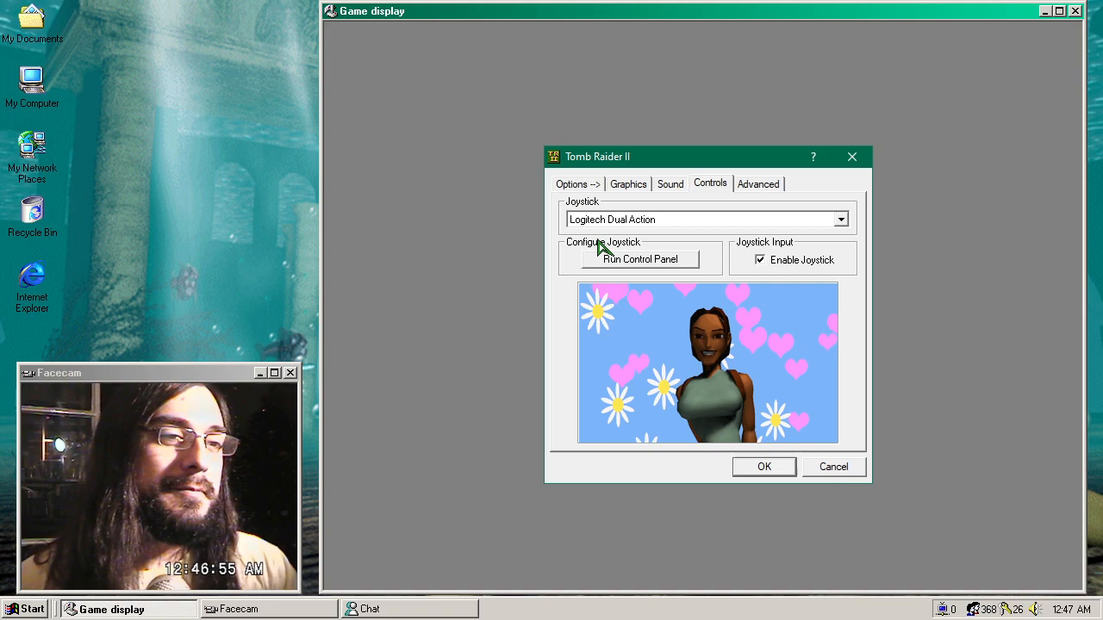
left_click(698, 219)
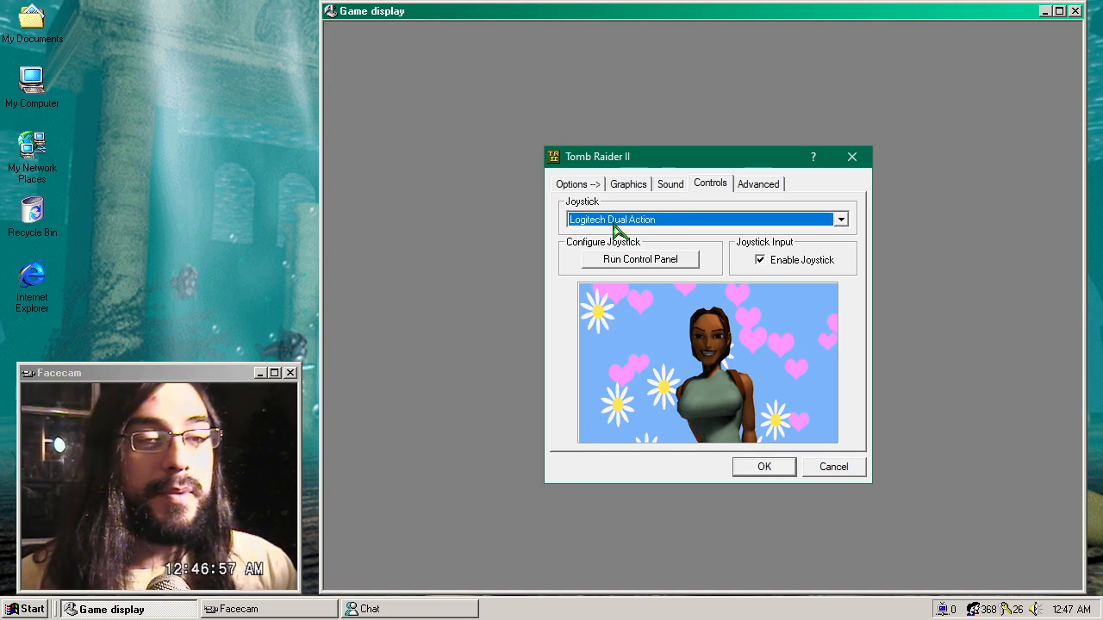
mouse_move(640, 223)
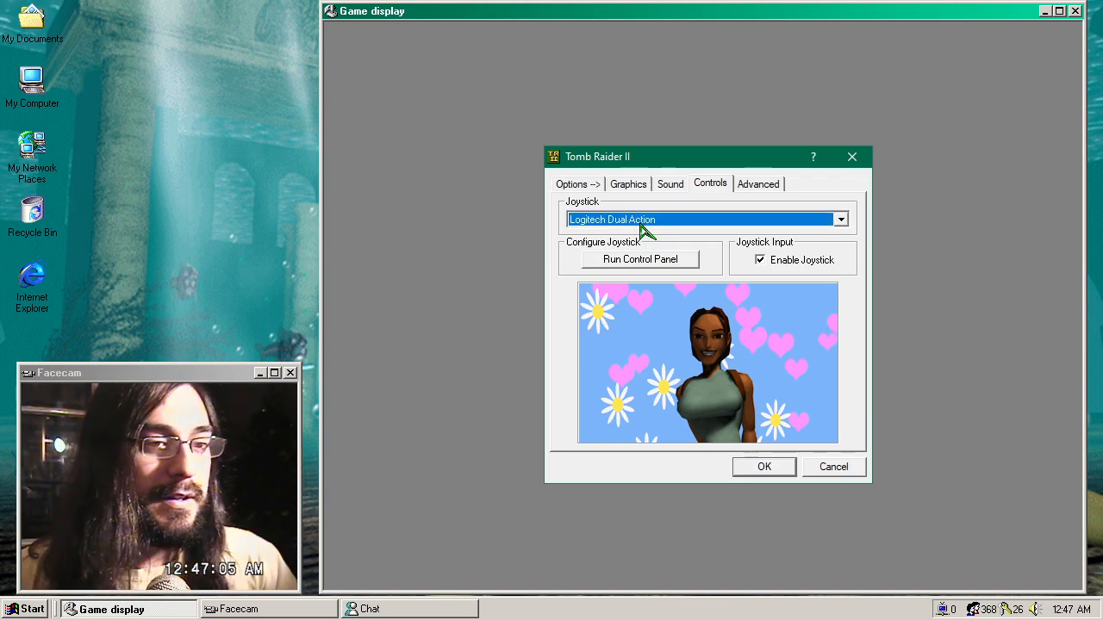
mouse_move(561, 191)
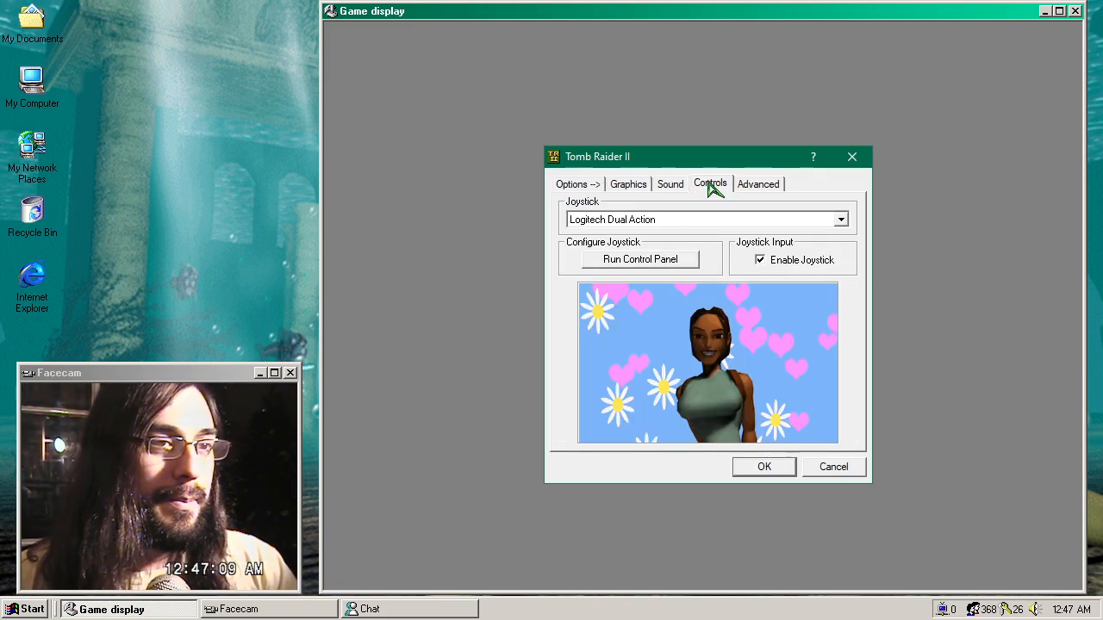
mouse_move(781, 266)
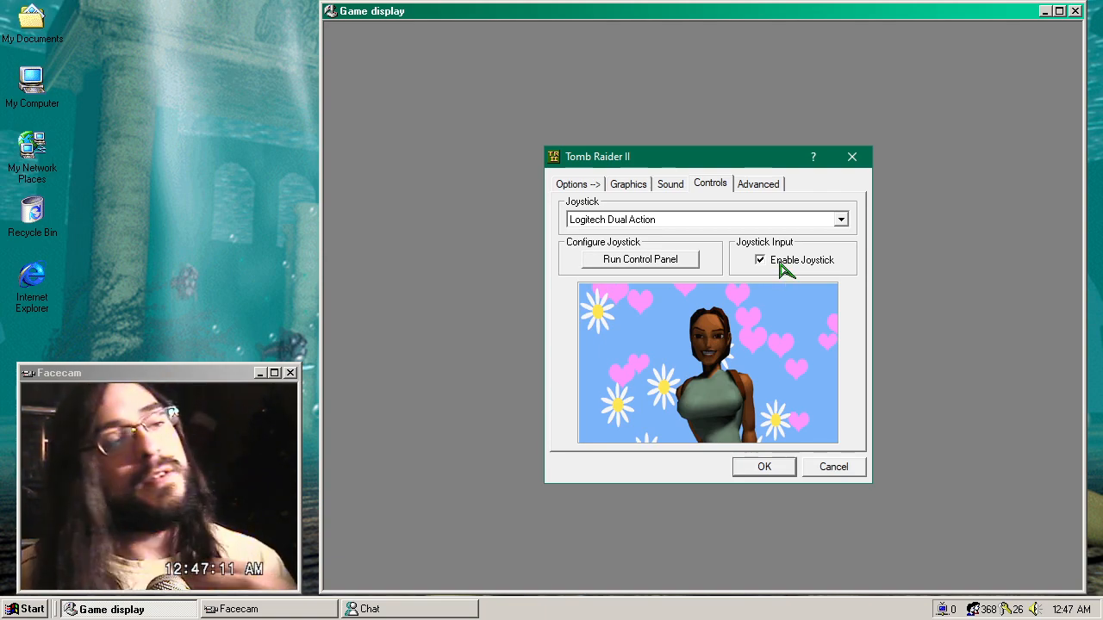
- Accept the Logitech Dual Action joystick settings to launch the game
left_click(763, 466)
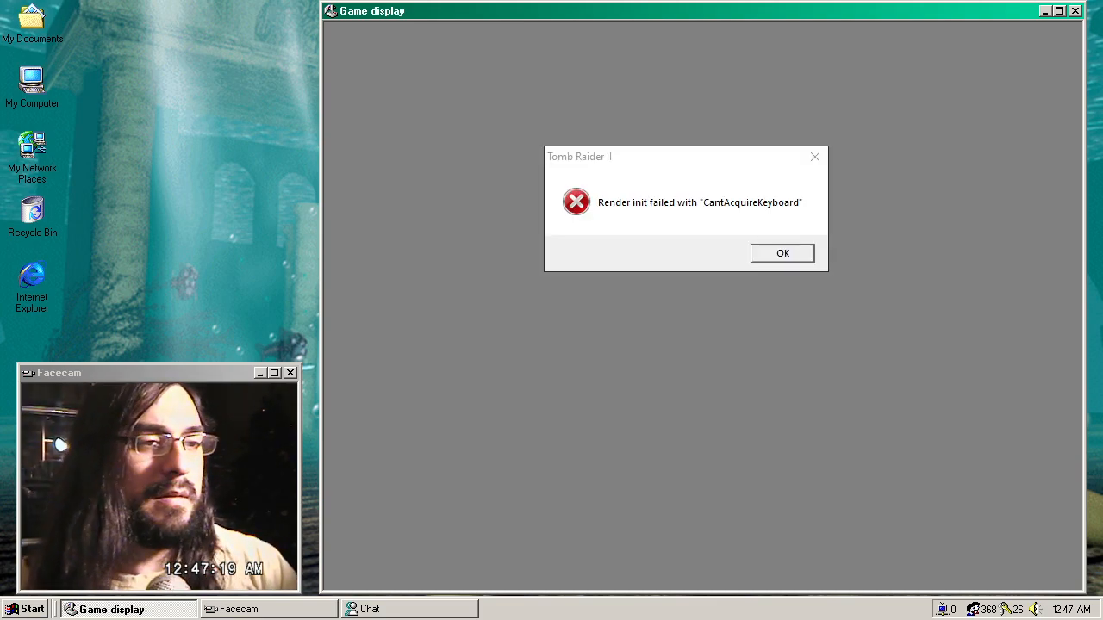
- Dismiss the CantAcquireKeyboard error and confirm the setup dialog again
left_click(782, 253)
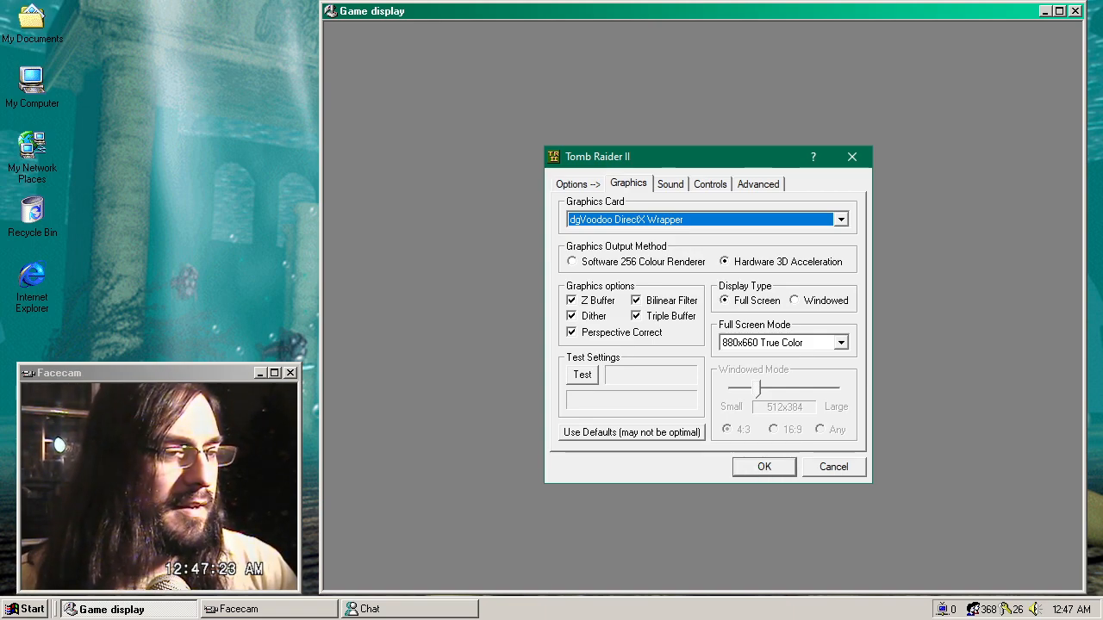
left_click(764, 466)
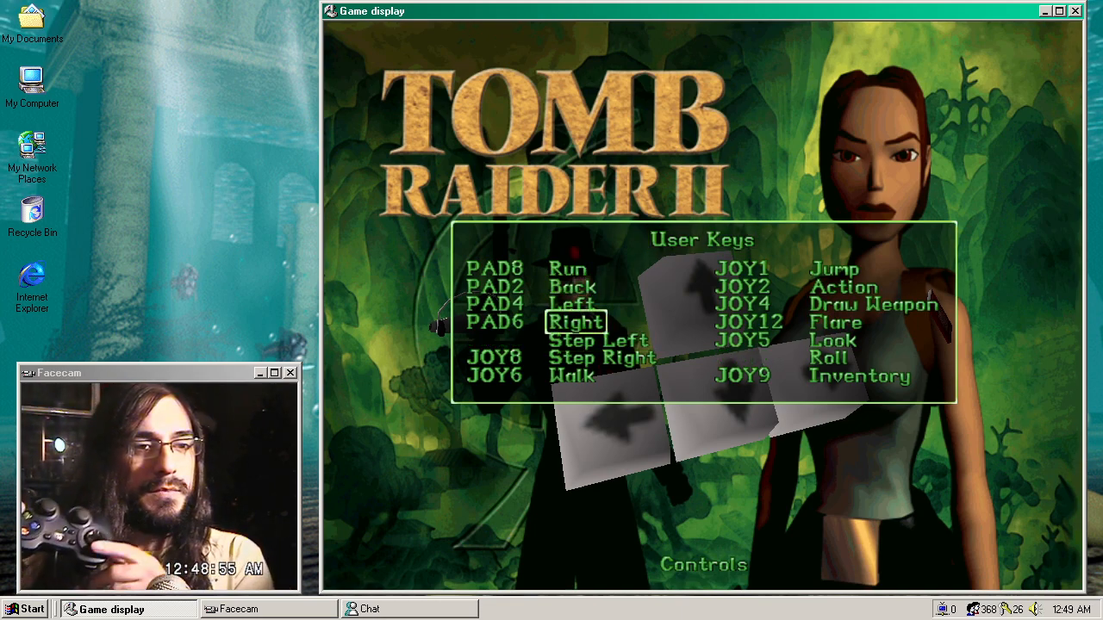
- Start reassigning the Right action in User Keys to a controller input
key("up")
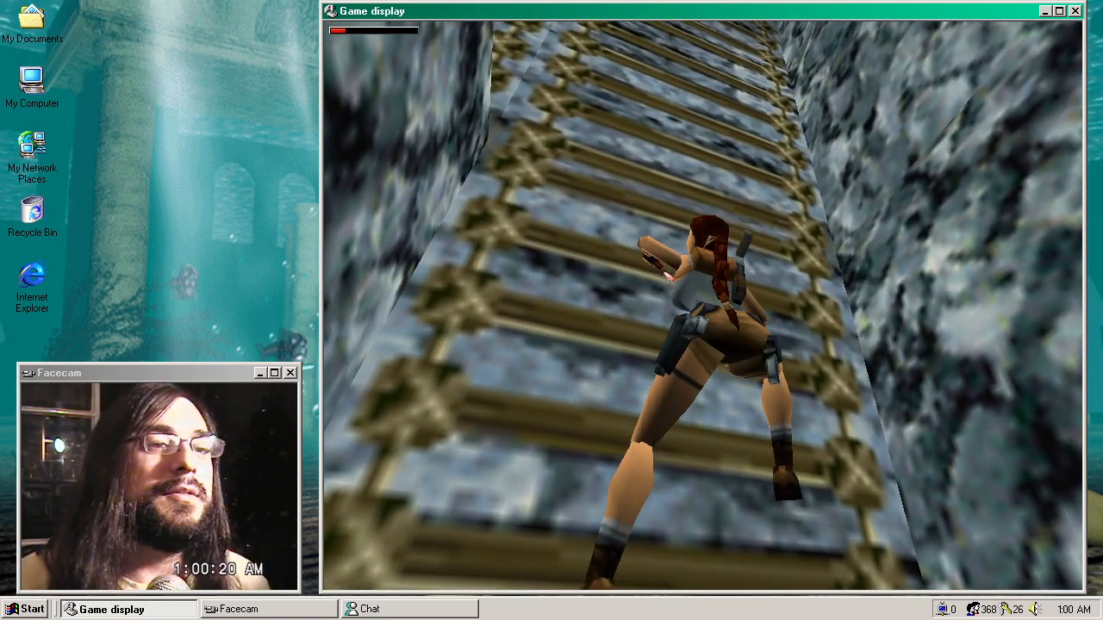
- Move Lara further up the ladder in the stone shaft
key("Up")
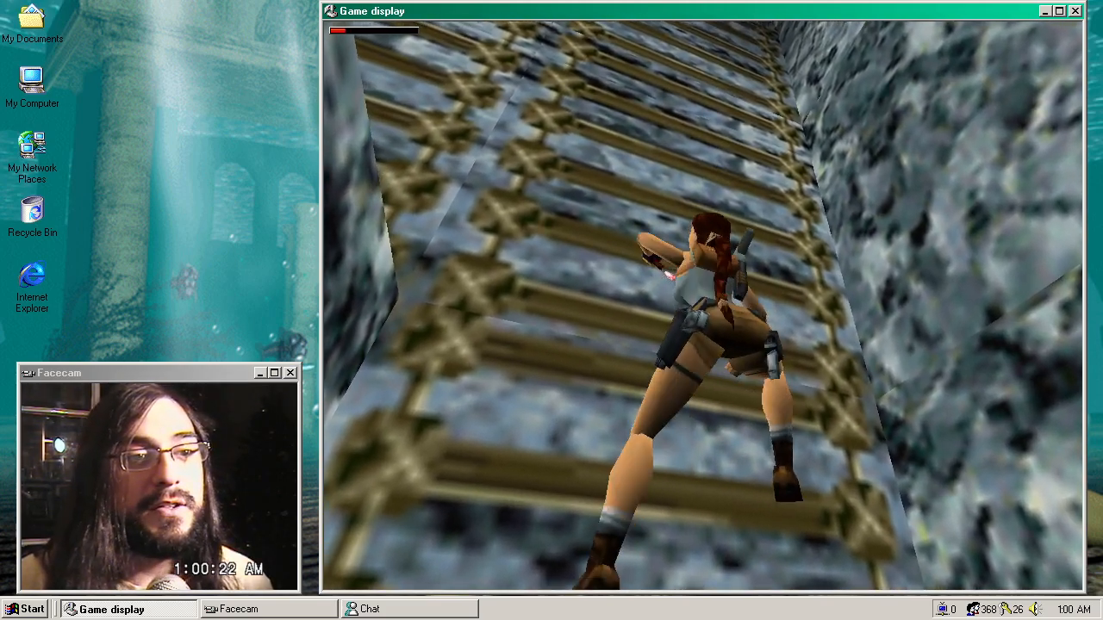